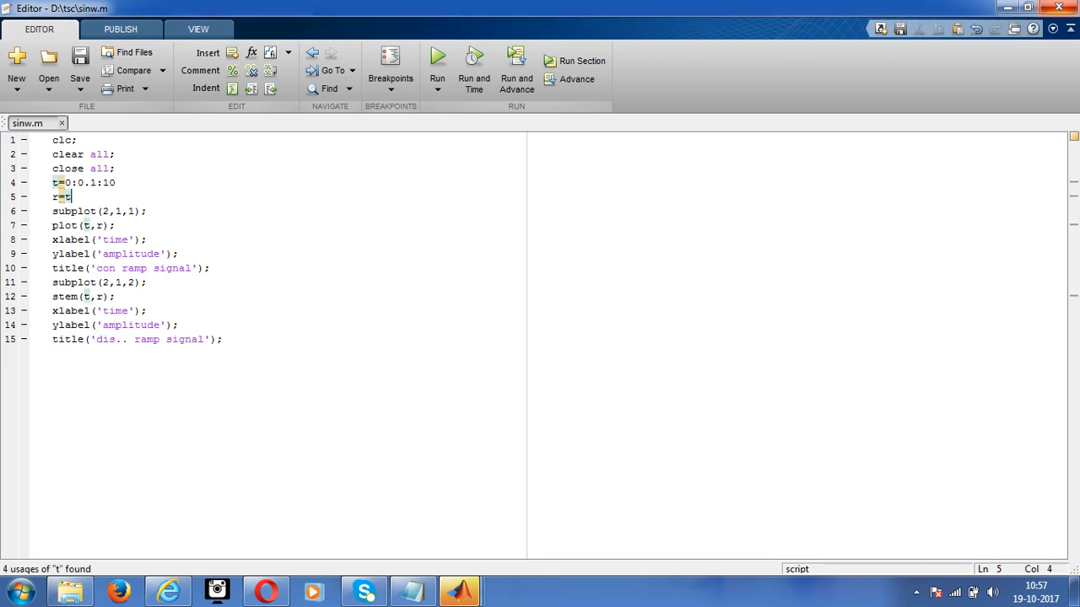
# Rewrite line 5 as r=exp(t) to turn the ramp into an exponential.
pyautogui.press('Backspace')
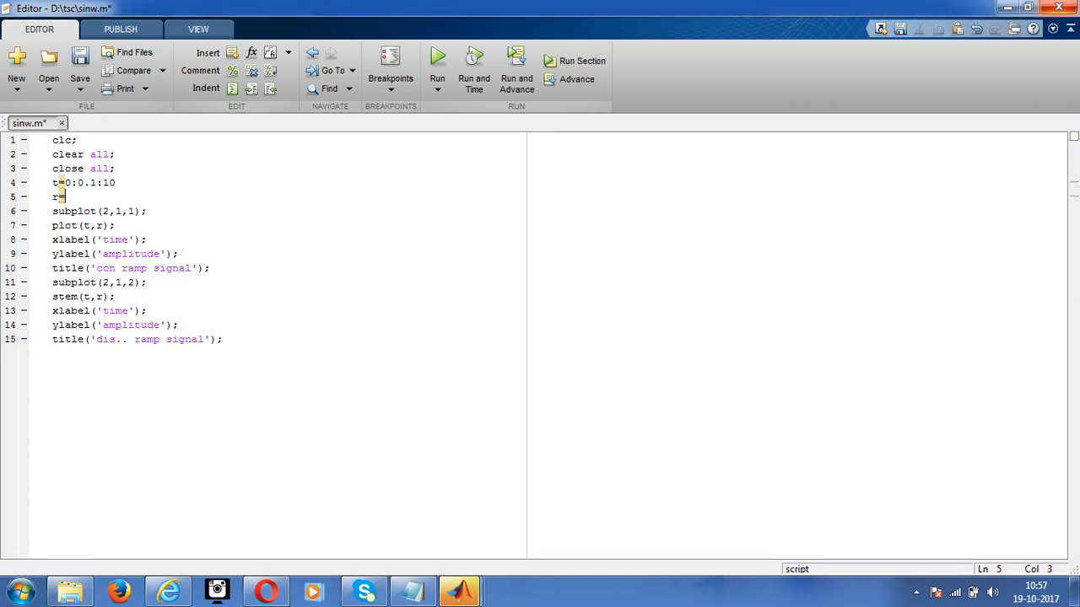
pyautogui.write('=exp')
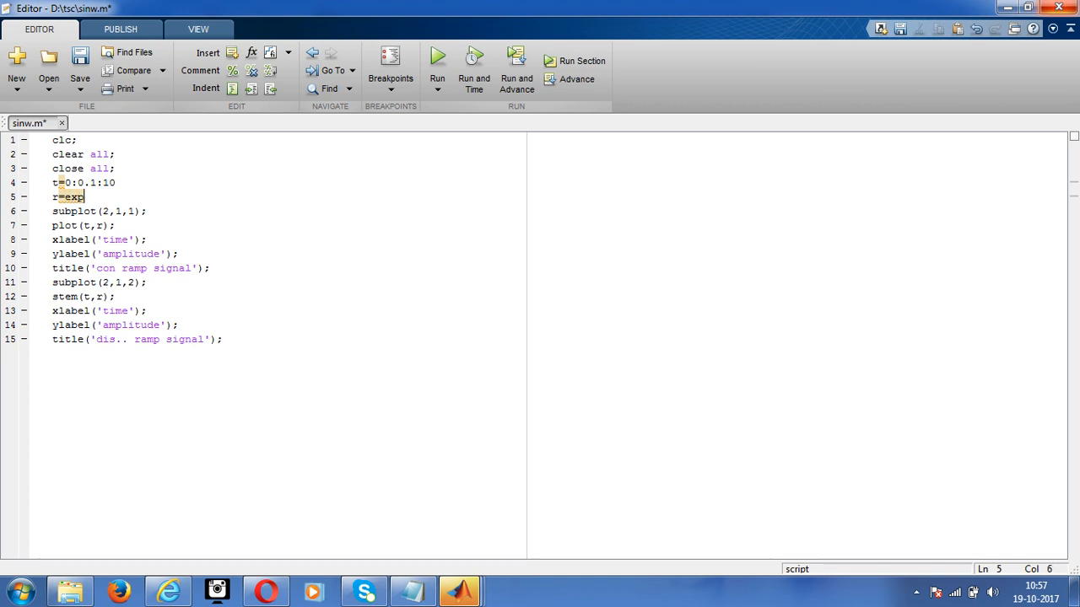
pyautogui.write('(')
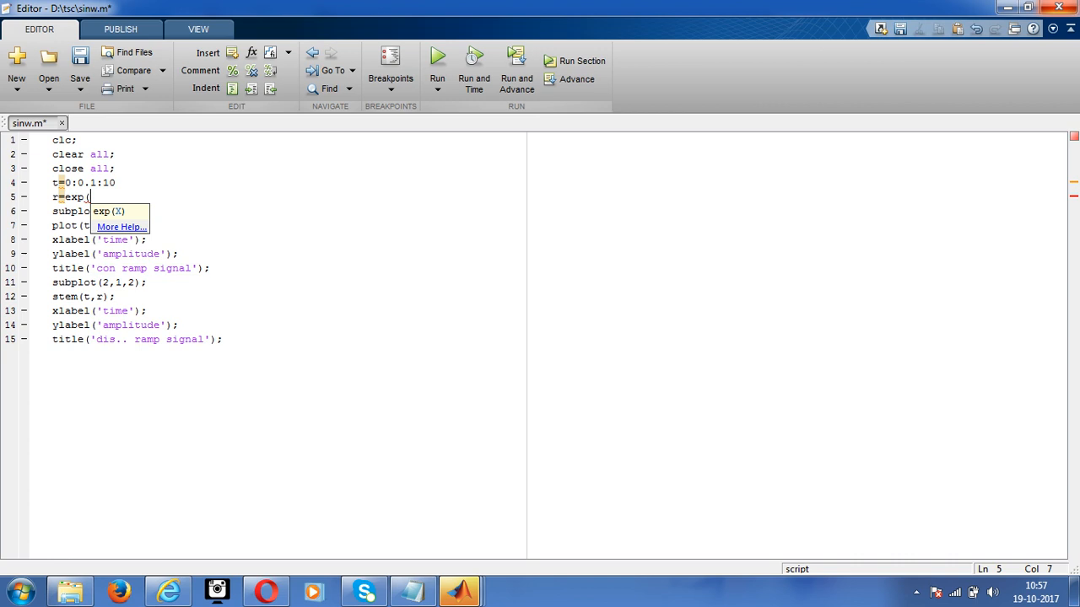
pyautogui.write('t')
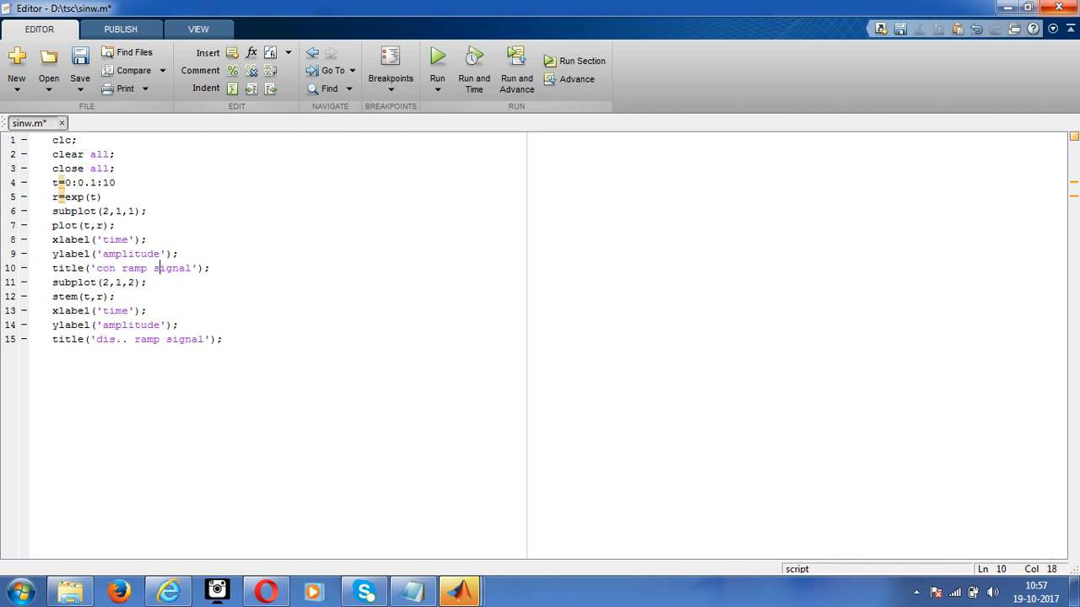
# Replace 'ramp' with 'exp' in the continuous and discrete subplot title strings.
pyautogui.press('Backspace')
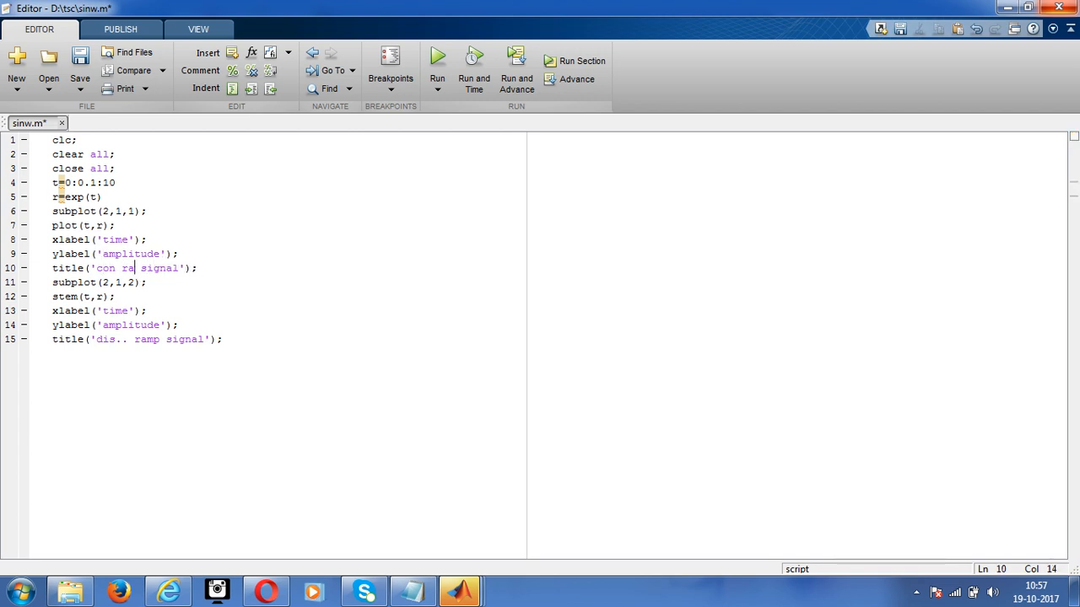
pyautogui.press('BackSpace')
pyautogui.write('exp')
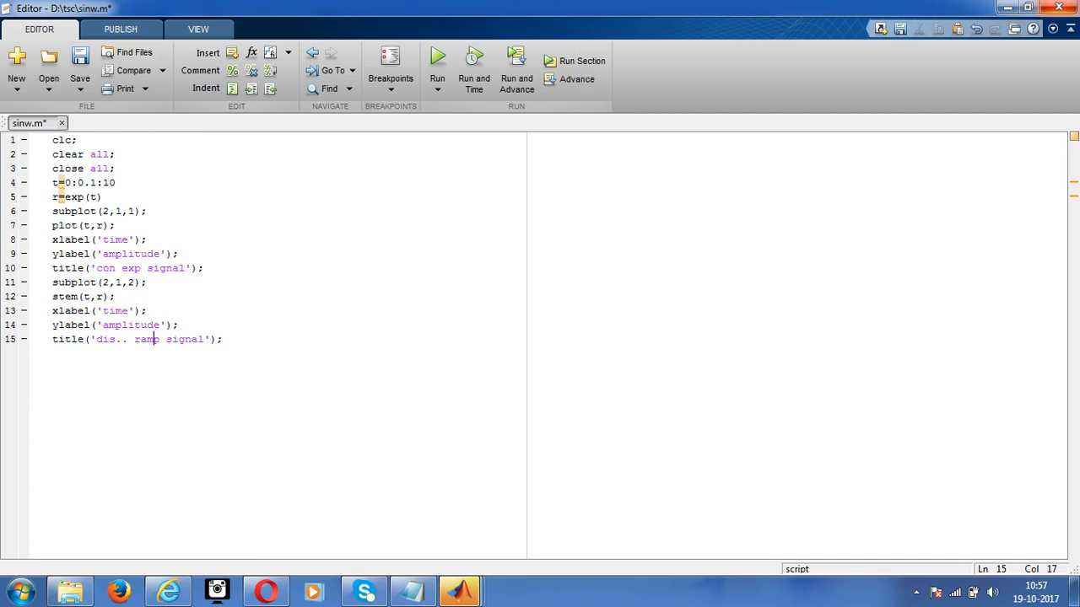
pyautogui.press('BackSpace')
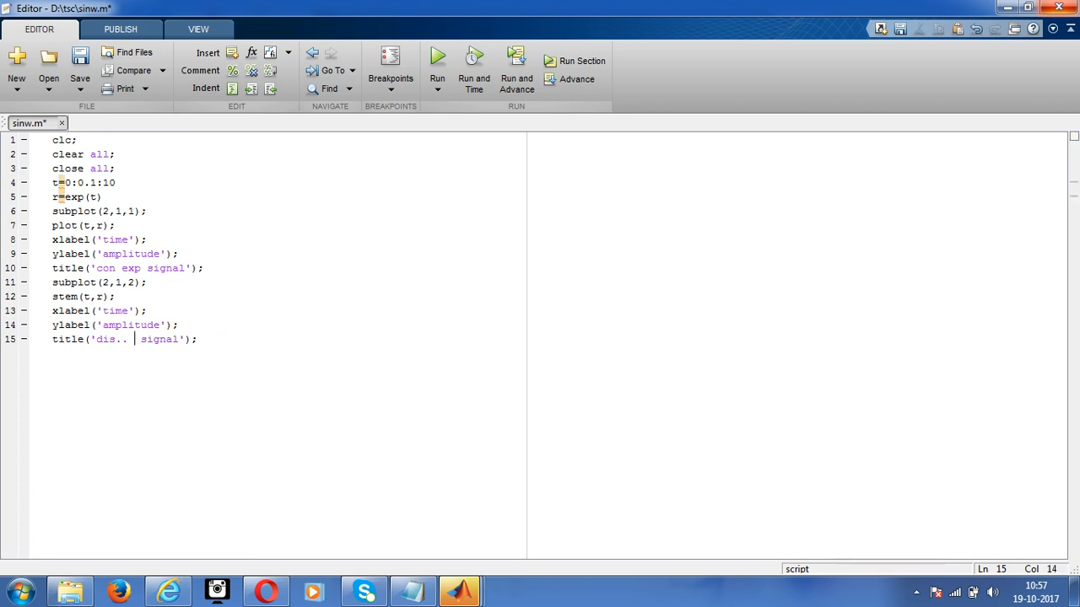
pyautogui.write('exp')
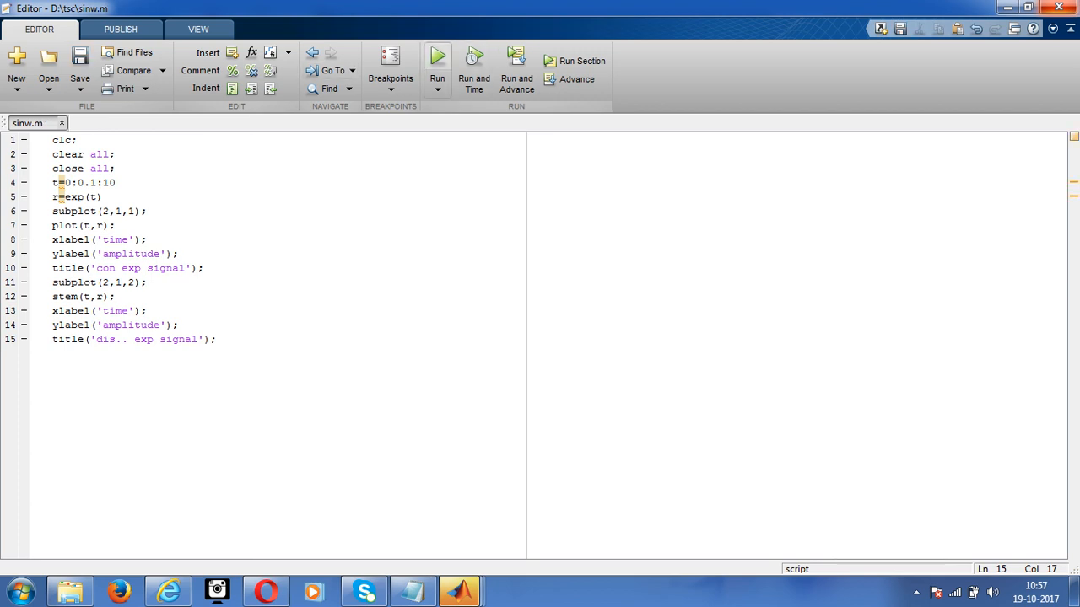
pyautogui.click(436, 57)
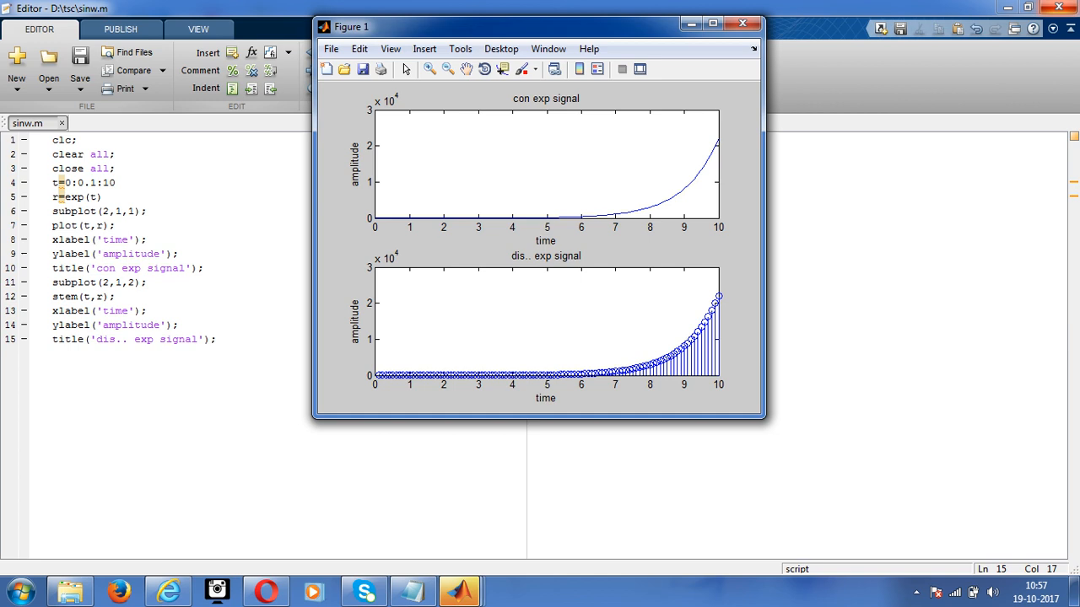
pyautogui.click(738, 23)
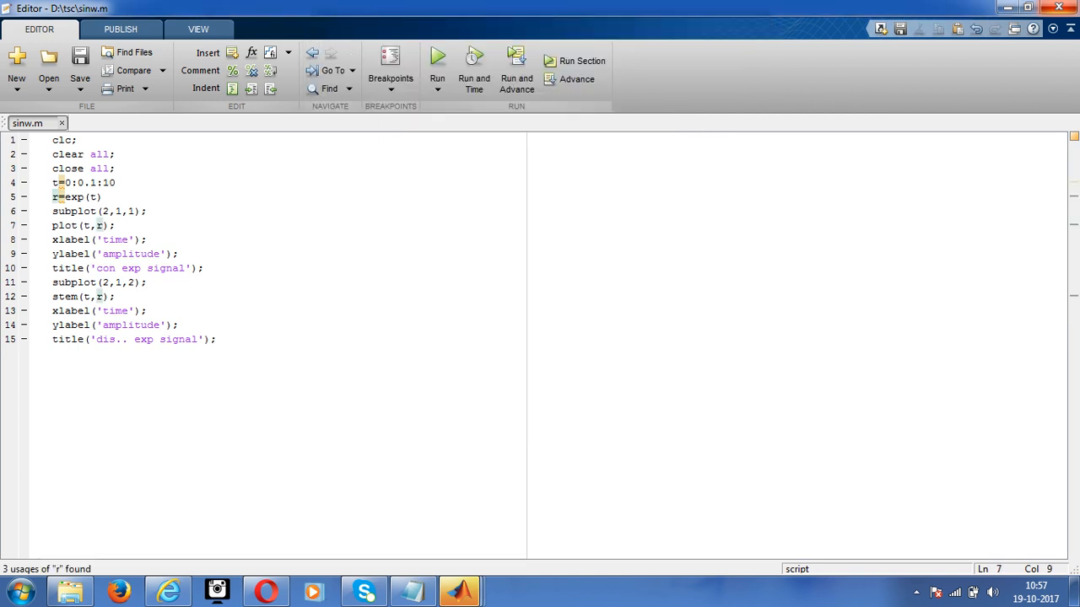
# Add 'r' to the plot call and 'g' to the stem call, then run the script.
pyautogui.write(',')
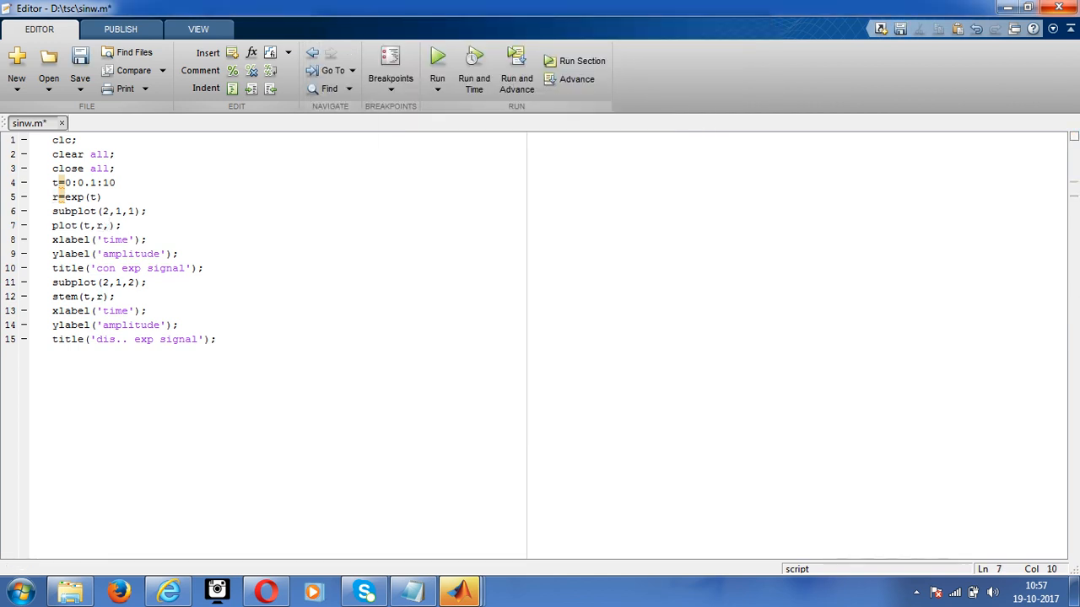
pyautogui.write("'r'")
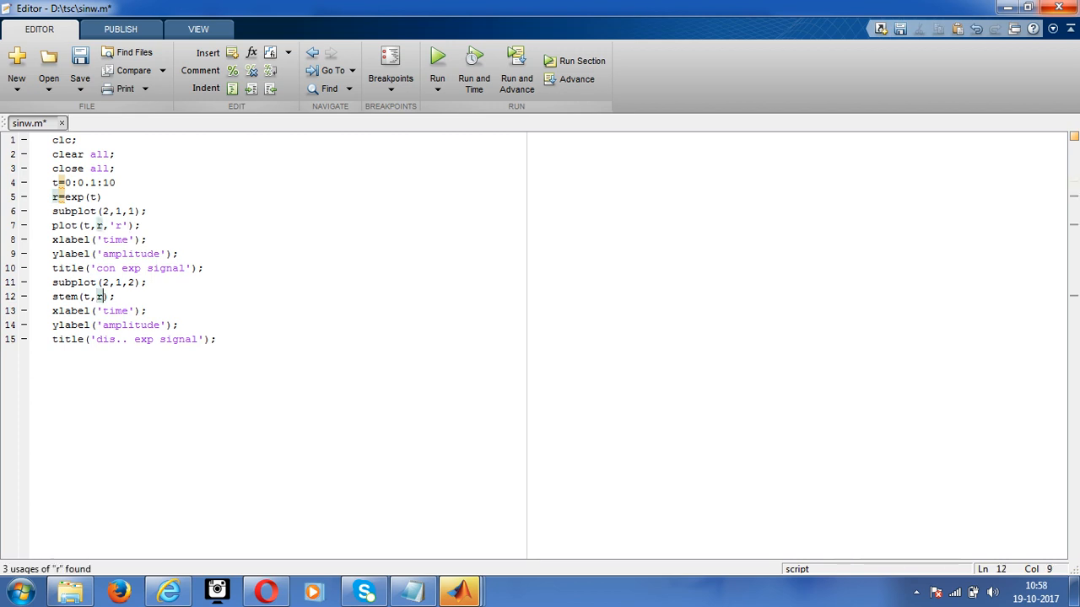
pyautogui.write(",'g")
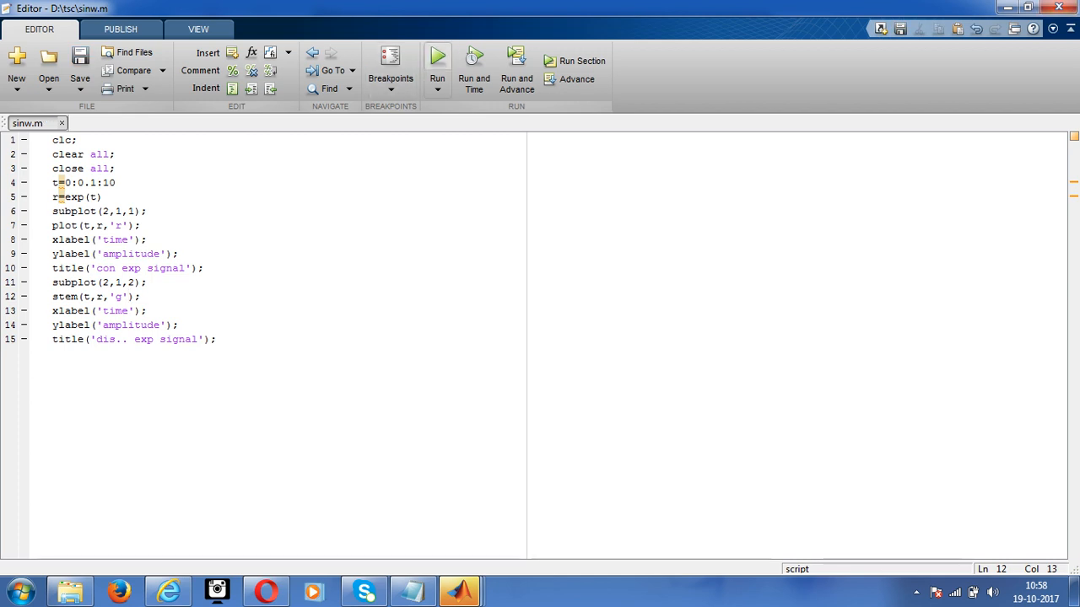
pyautogui.click(436, 59)
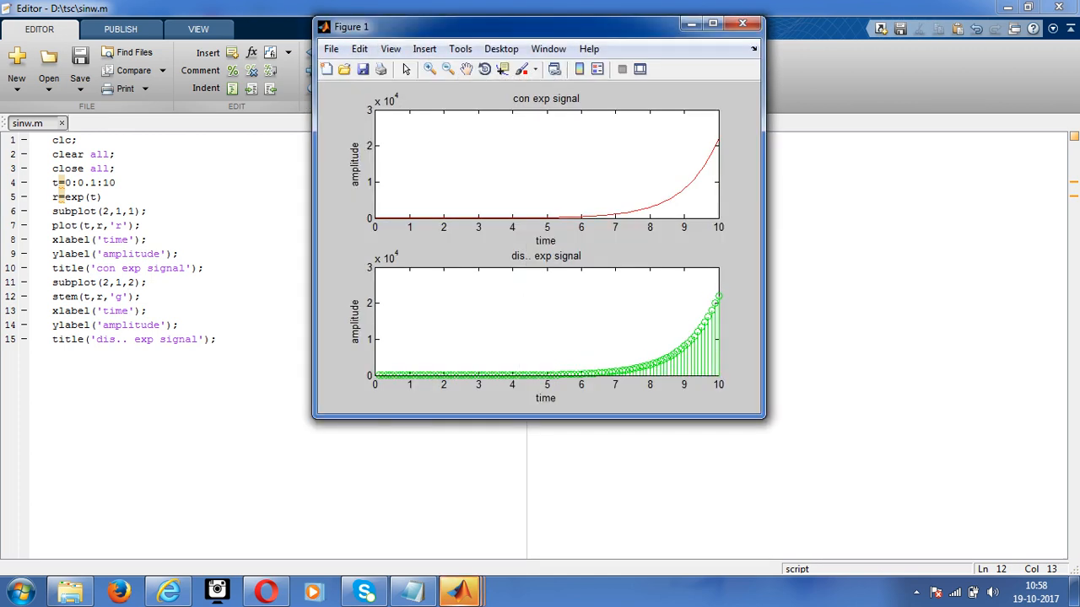